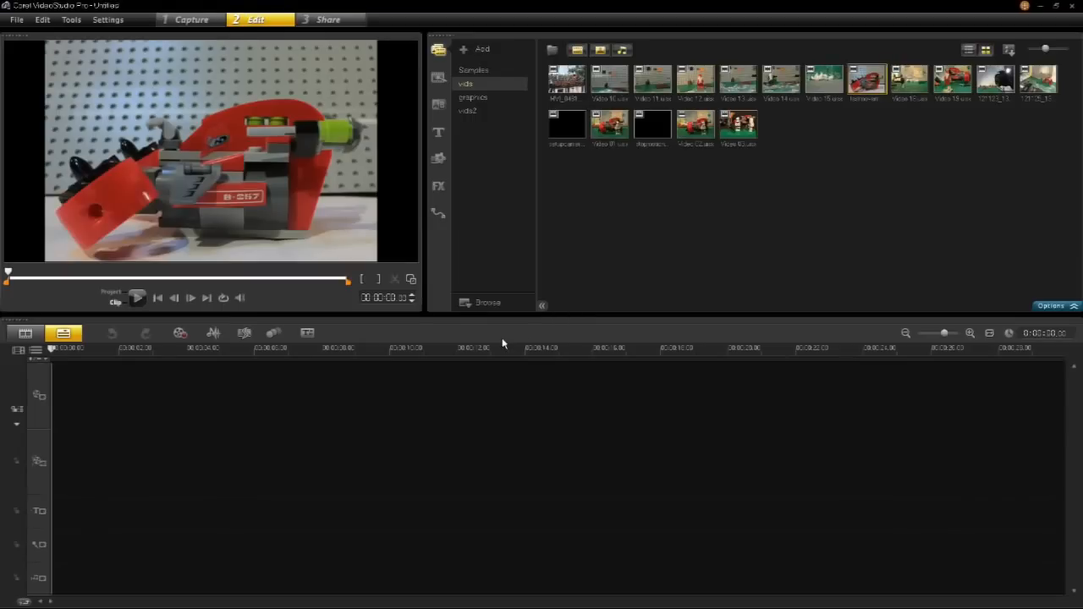
pyautogui.moveTo(150, 337)
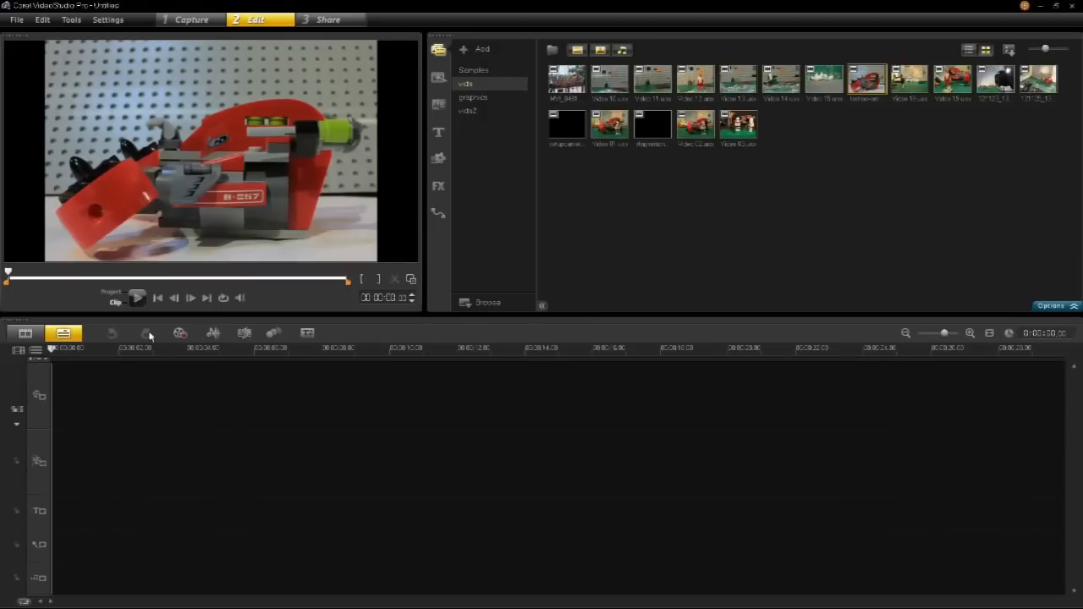
# - Bring up the Record/Capture Option choices from the timeline toolbar
pyautogui.click(145, 332)
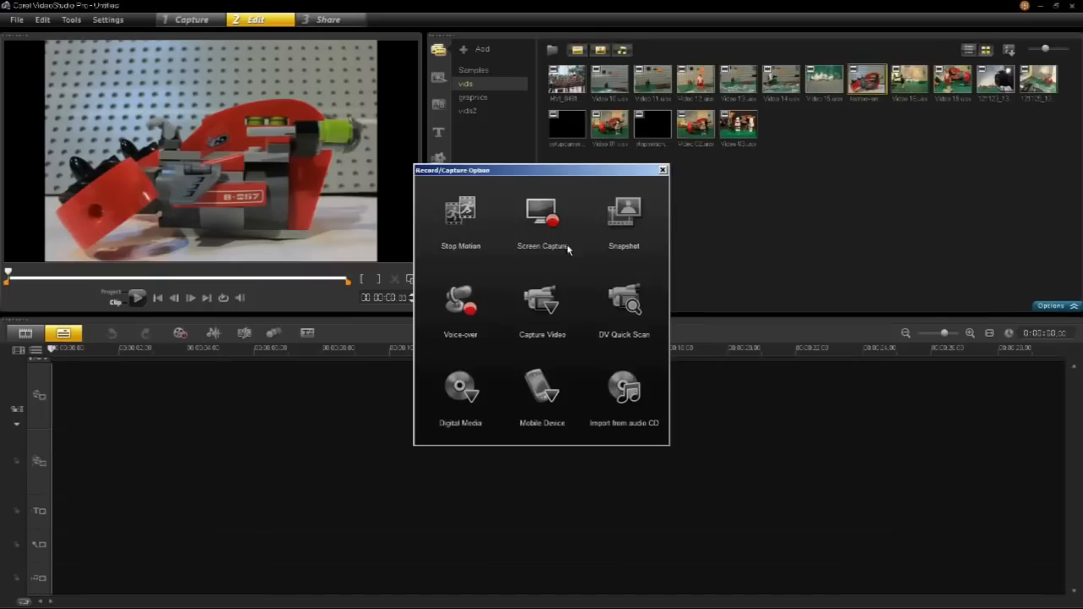
# - Start a Stop Motion project using the Canon DSLR plug-in as the capture device
pyautogui.click(460, 217)
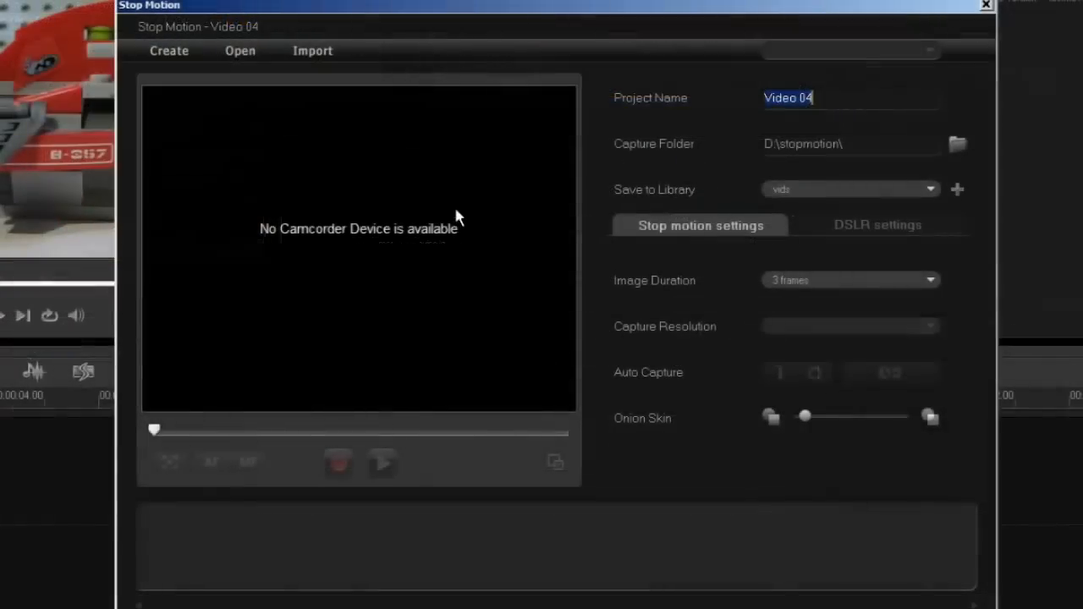
pyautogui.click(850, 51)
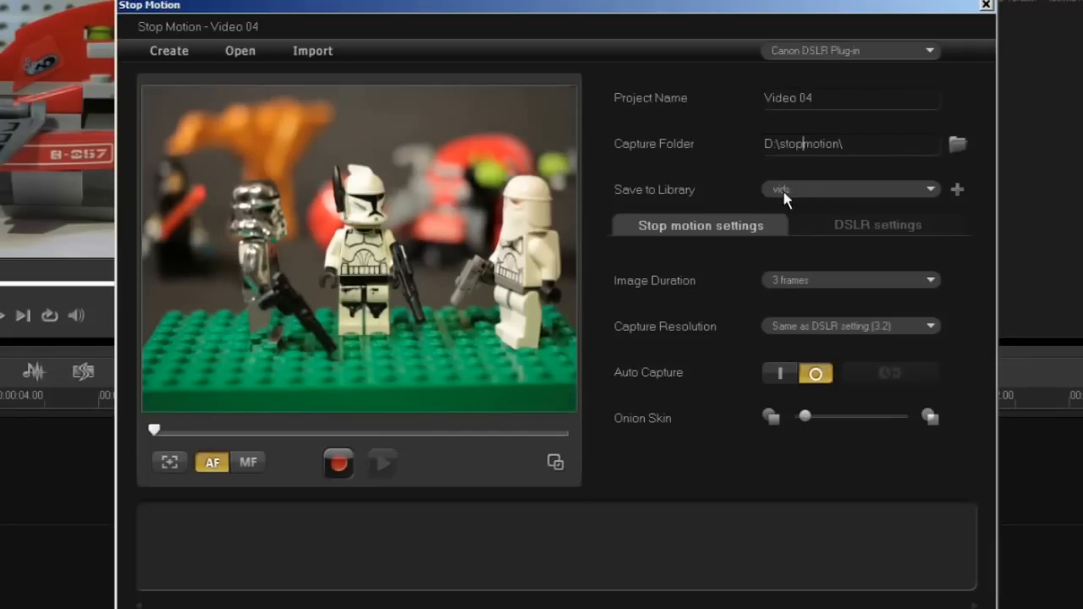
pyautogui.moveTo(819, 196)
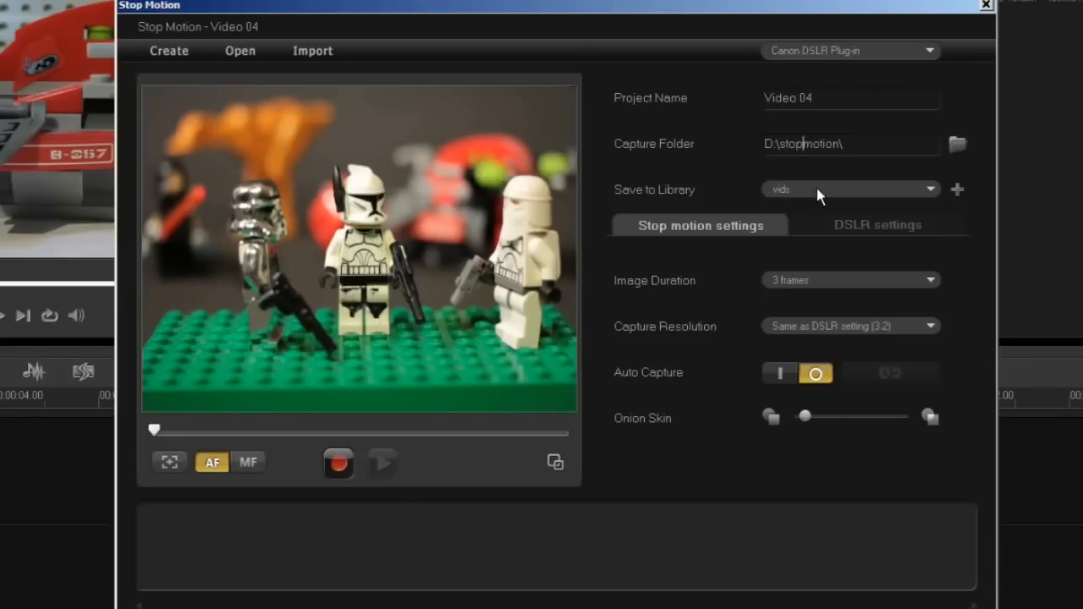
pyautogui.moveTo(673, 281)
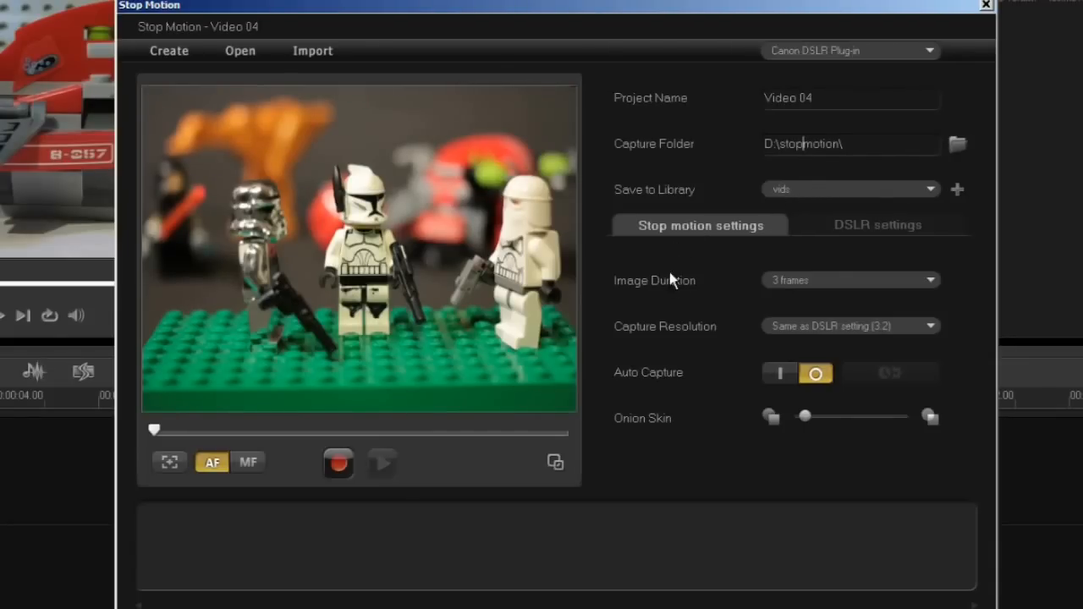
pyautogui.moveTo(795, 285)
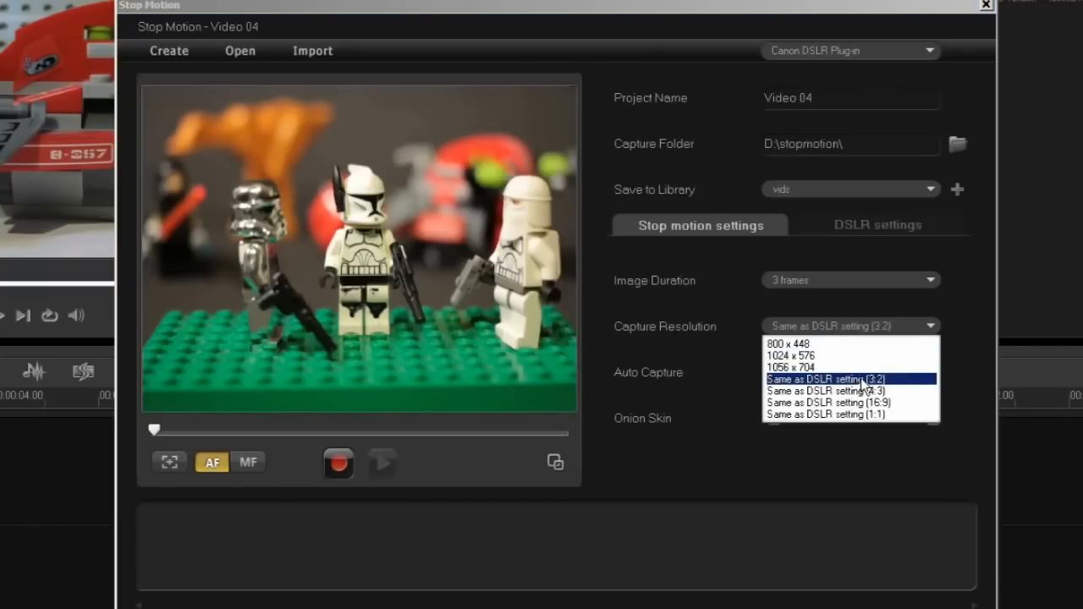
pyautogui.moveTo(849, 390)
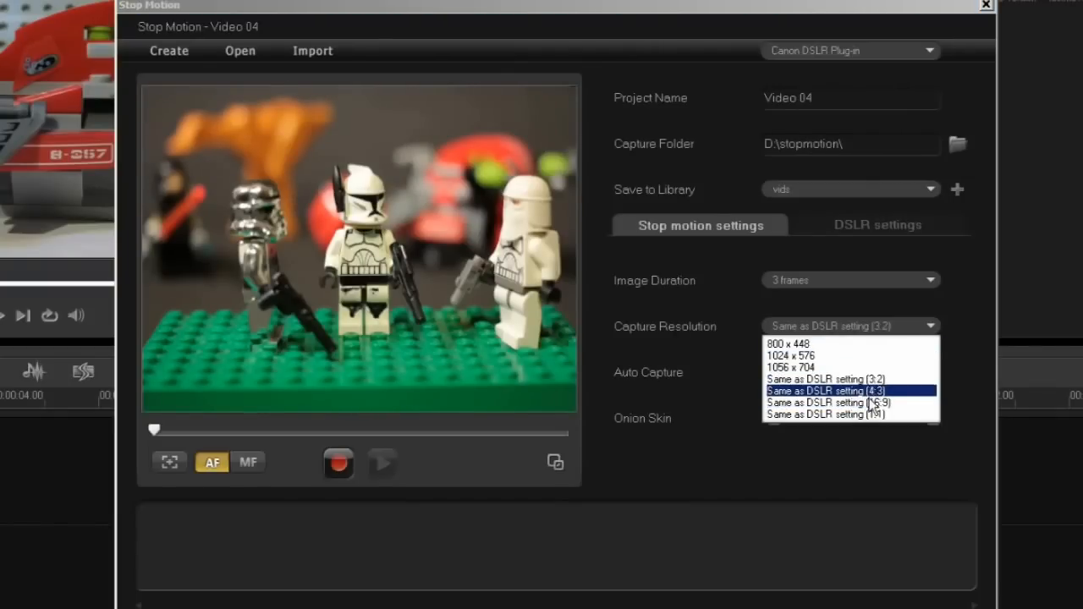
# - Keep resolution 'Same as DSLR setting (3:2)' and capture the first frame of the Lego scene
pyautogui.click(825, 379)
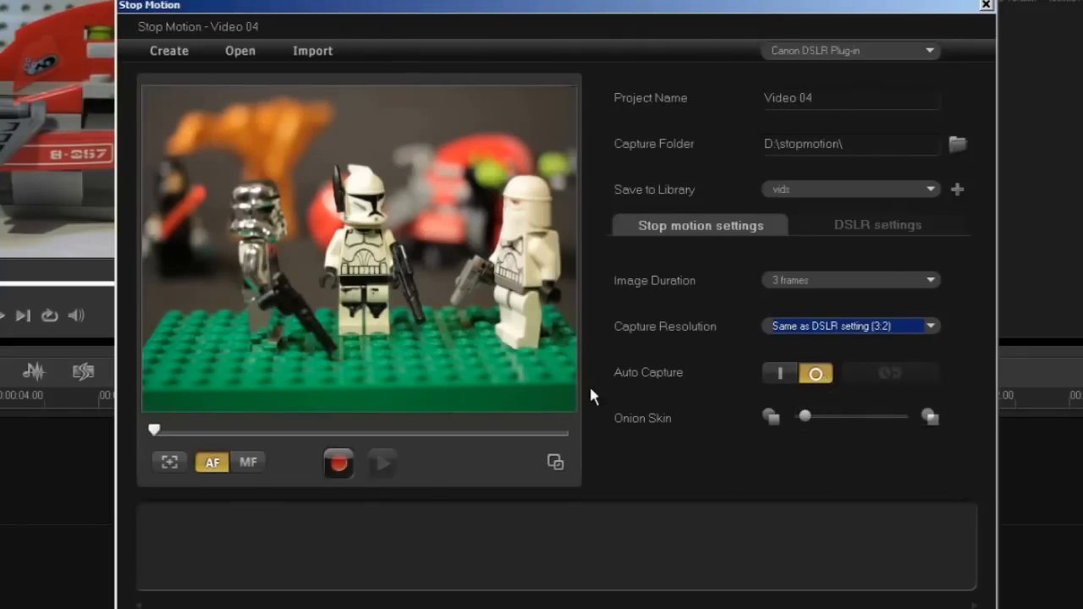
pyautogui.click(338, 461)
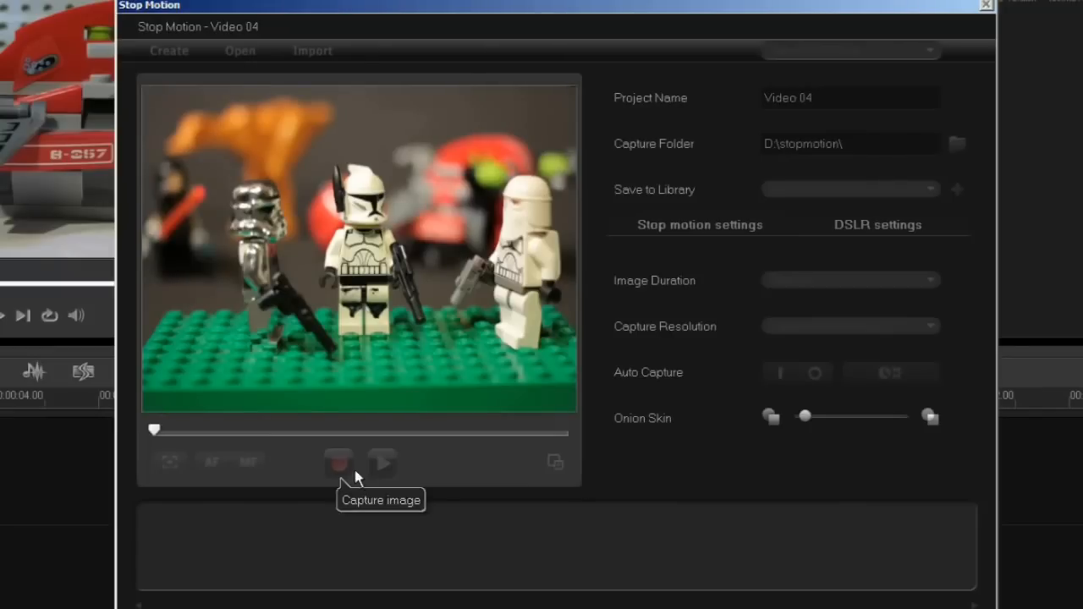
pyautogui.click(338, 464)
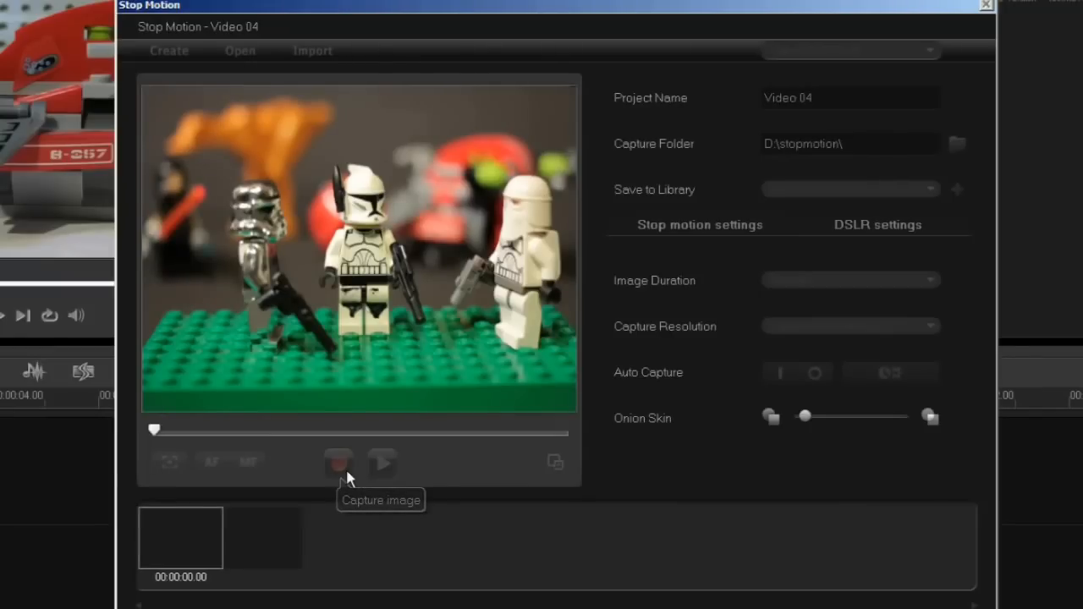
pyautogui.click(339, 464)
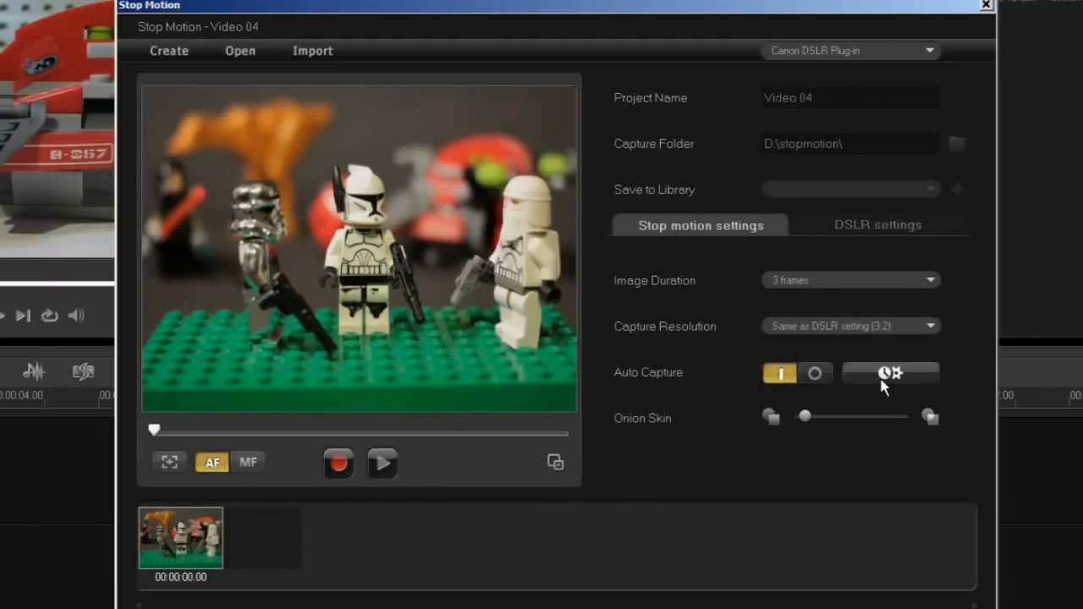
# - Set auto capture to 30 total images at a 0:0:4 interval and confirm
pyautogui.click(890, 374)
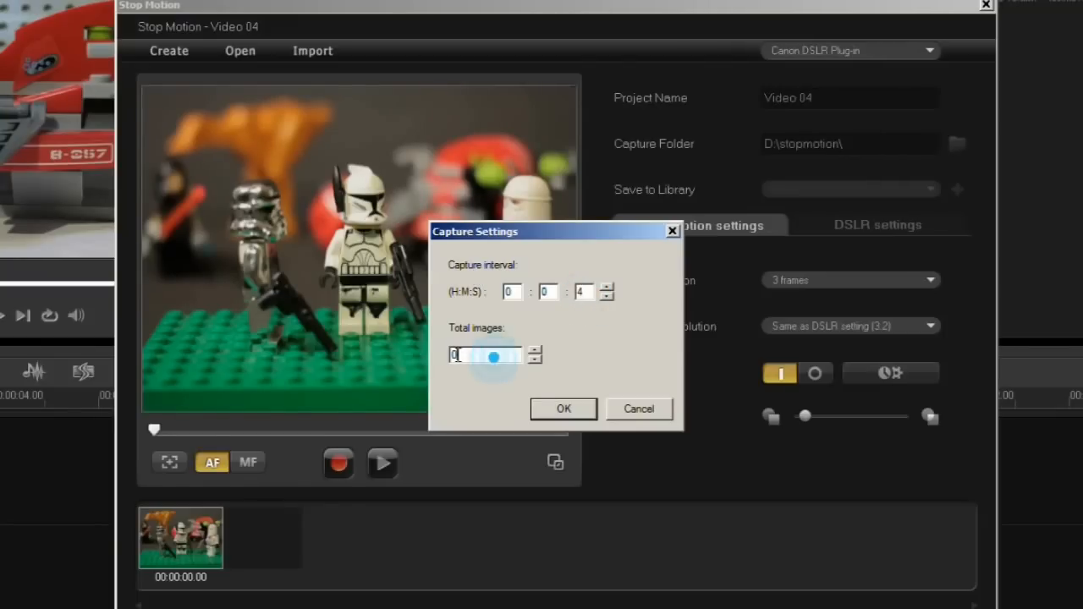
pyautogui.write('30')
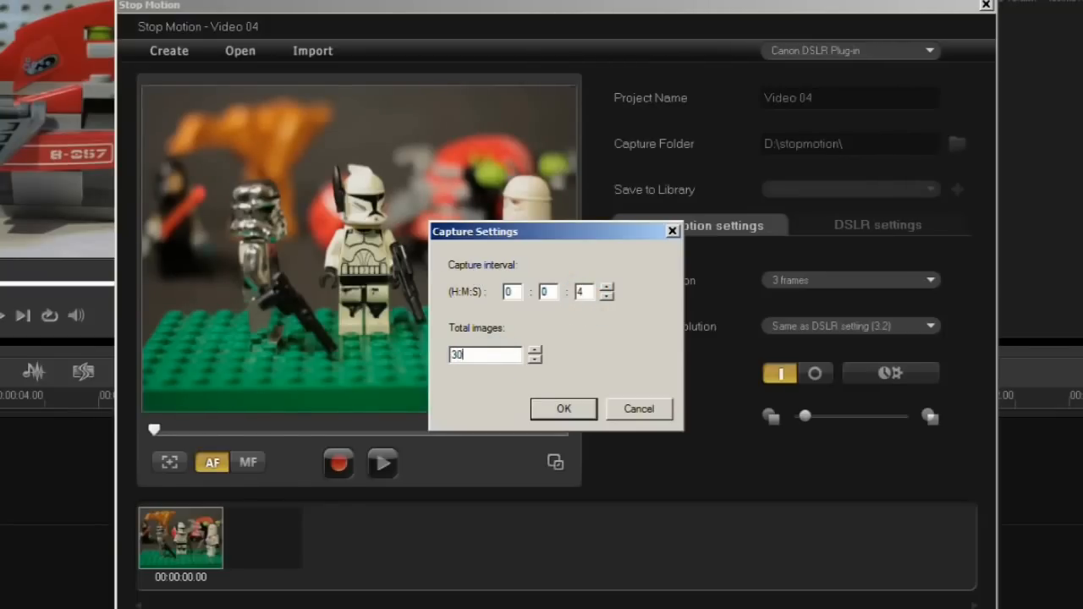
pyautogui.click(564, 408)
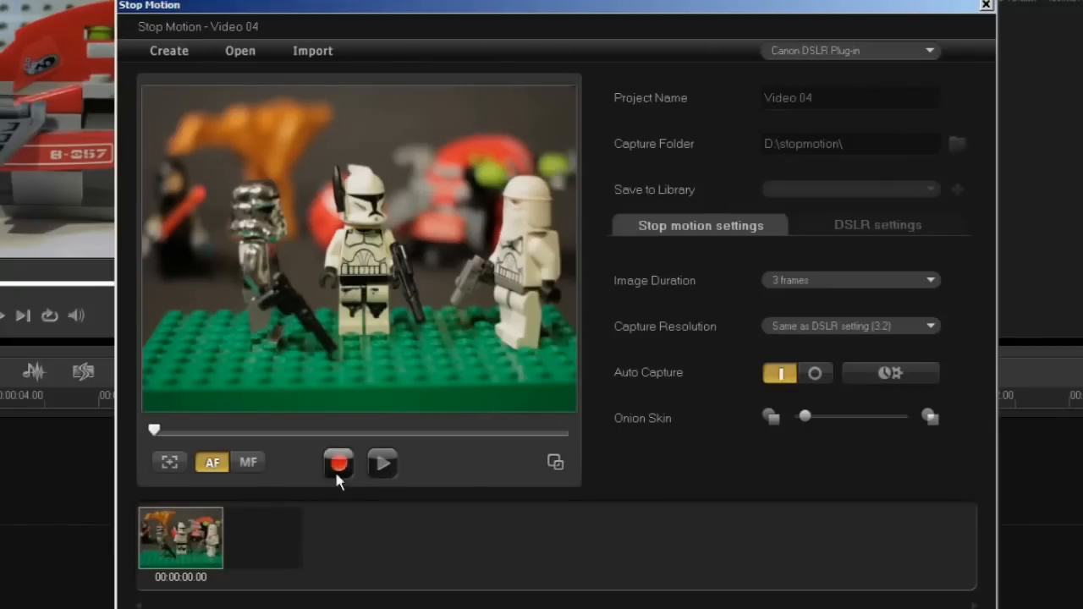
pyautogui.moveTo(339, 464)
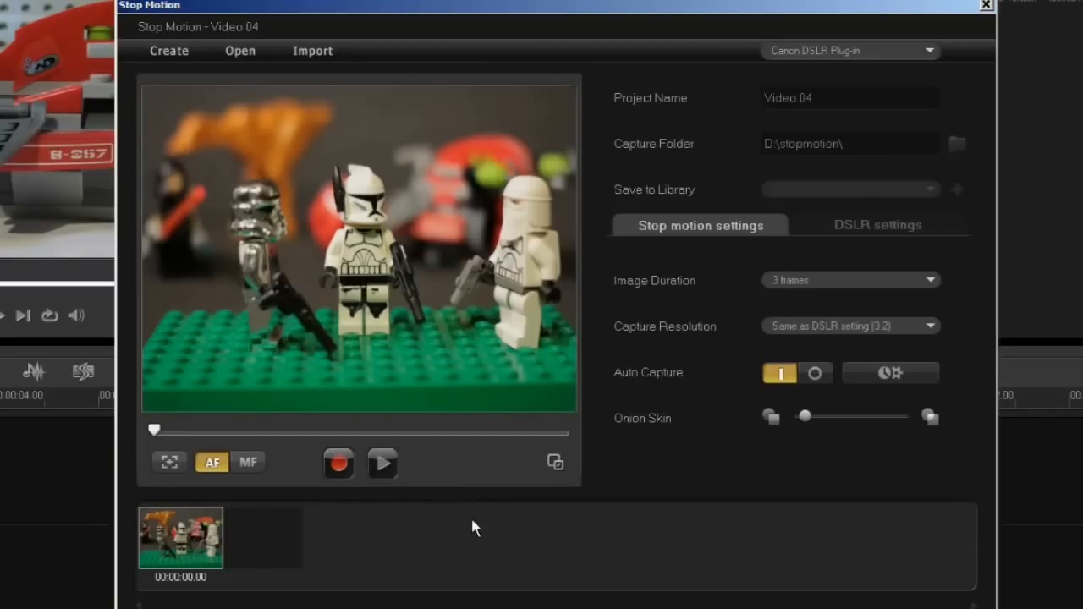
pyautogui.moveTo(414, 524)
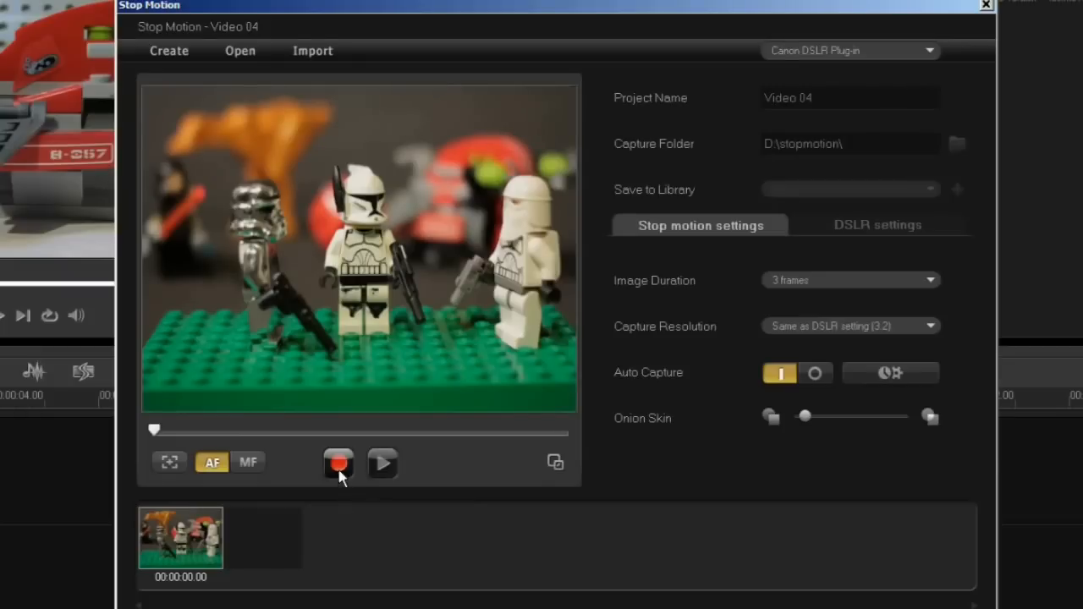
pyautogui.moveTo(339, 464)
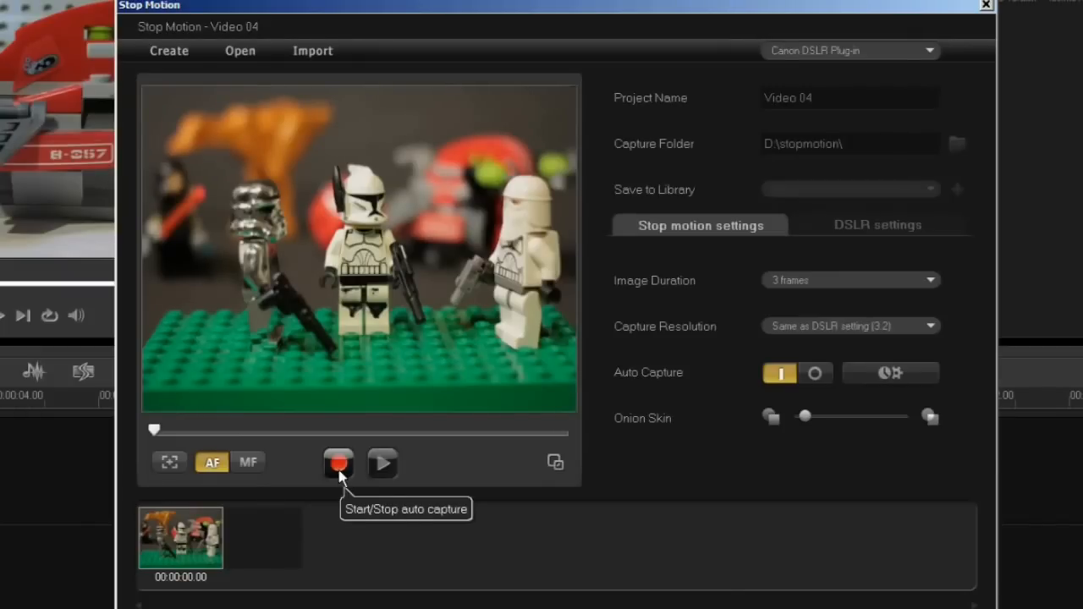
pyautogui.moveTo(809, 419)
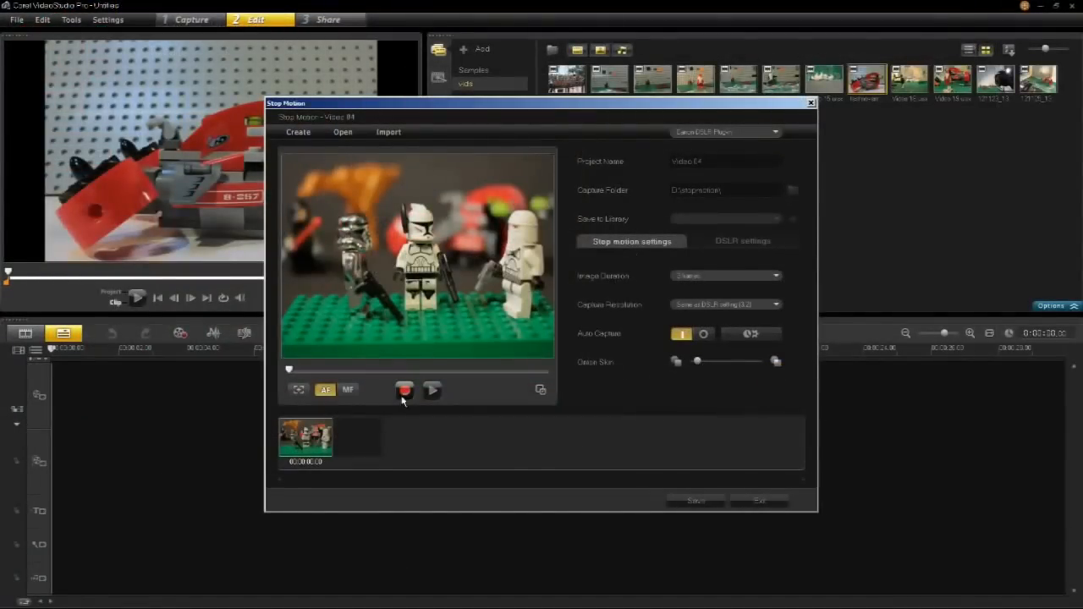
# - Run automatic capture until about eight Lego frames are taken, then stop it
pyautogui.click(404, 389)
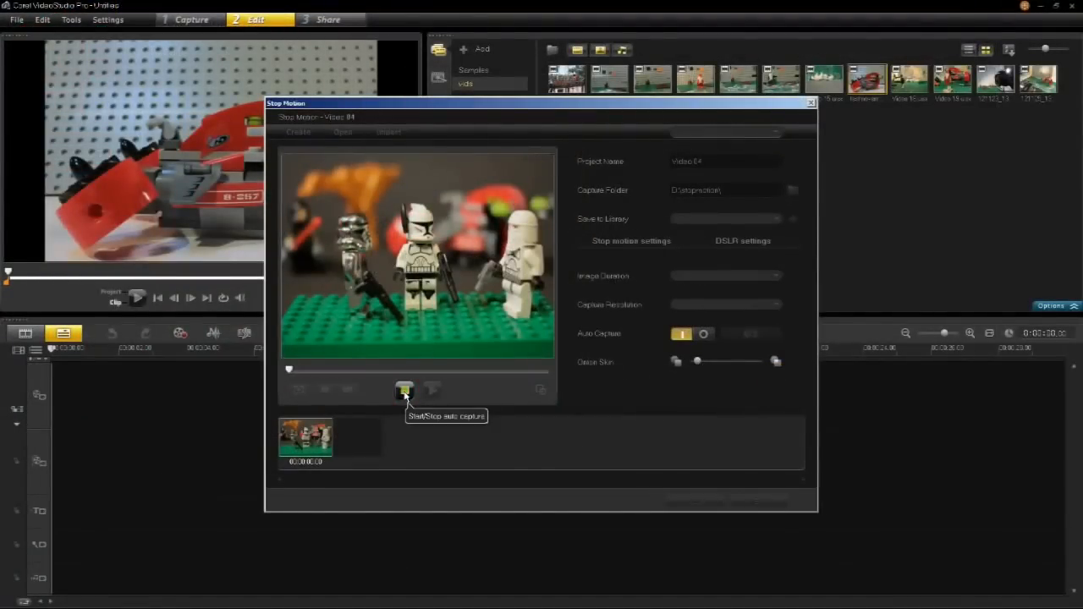
pyautogui.click(404, 389)
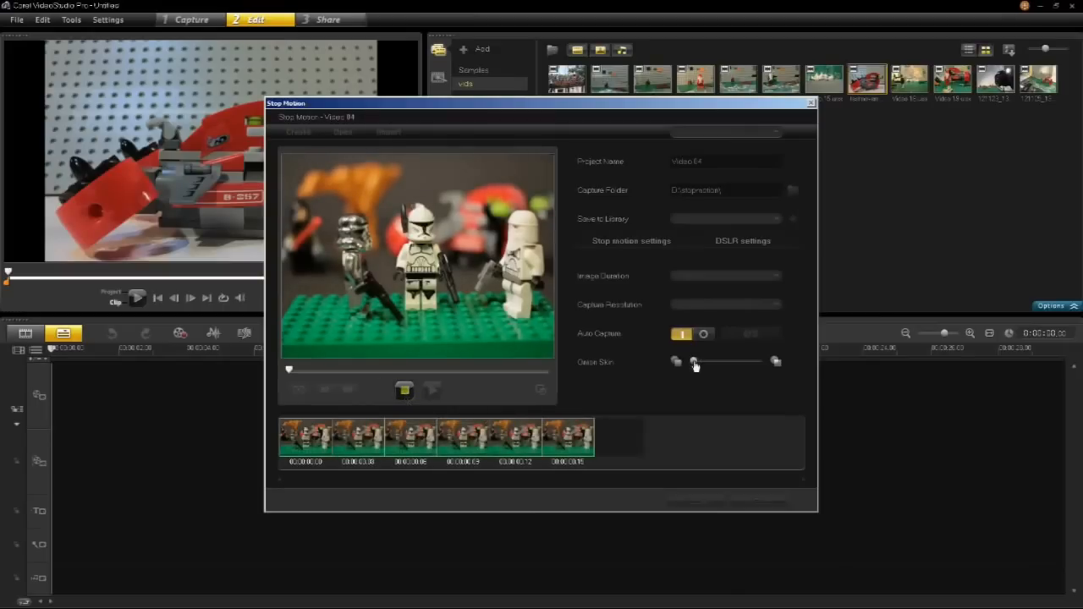
pyautogui.moveTo(405, 389)
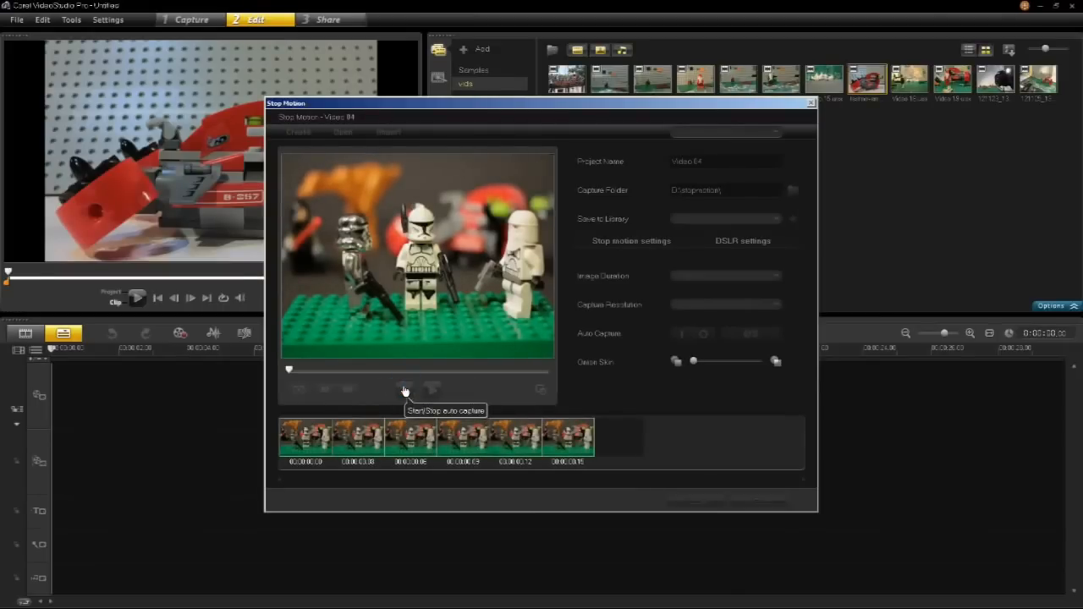
pyautogui.click(405, 389)
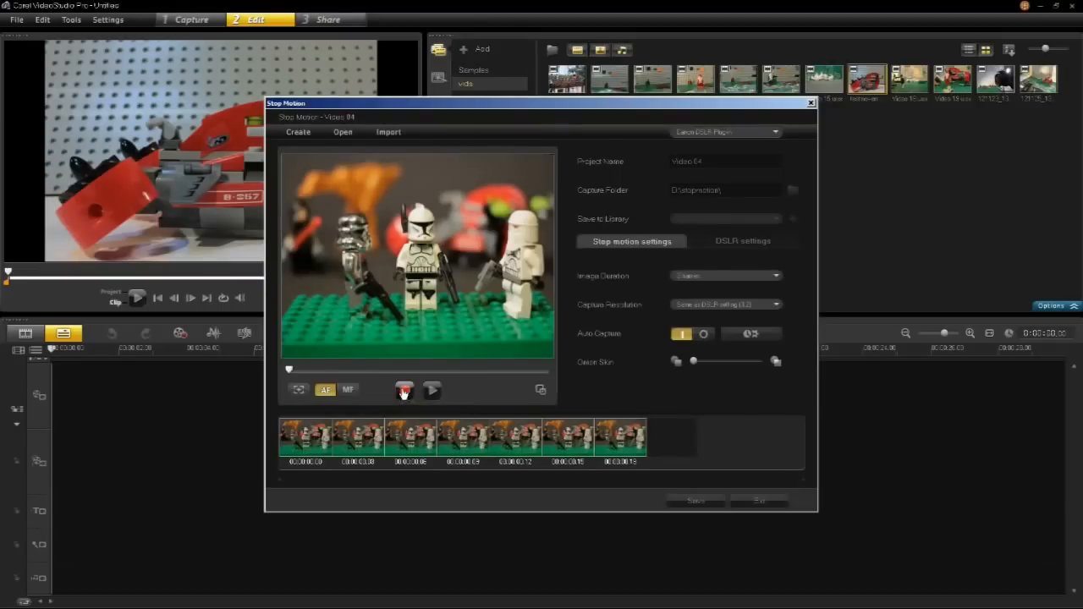
pyautogui.moveTo(404, 389)
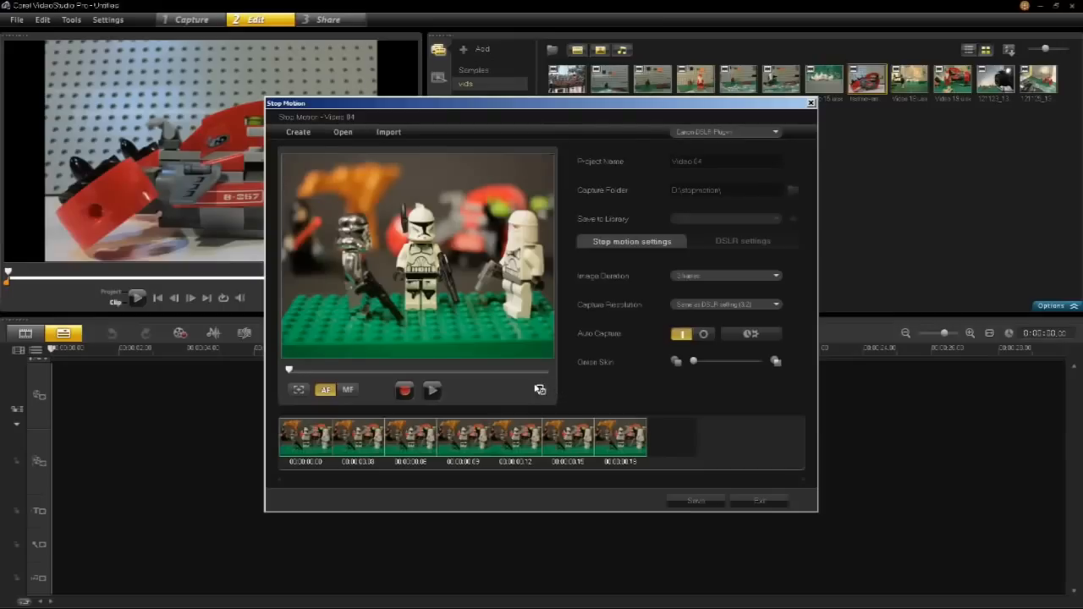
pyautogui.moveTo(539, 389)
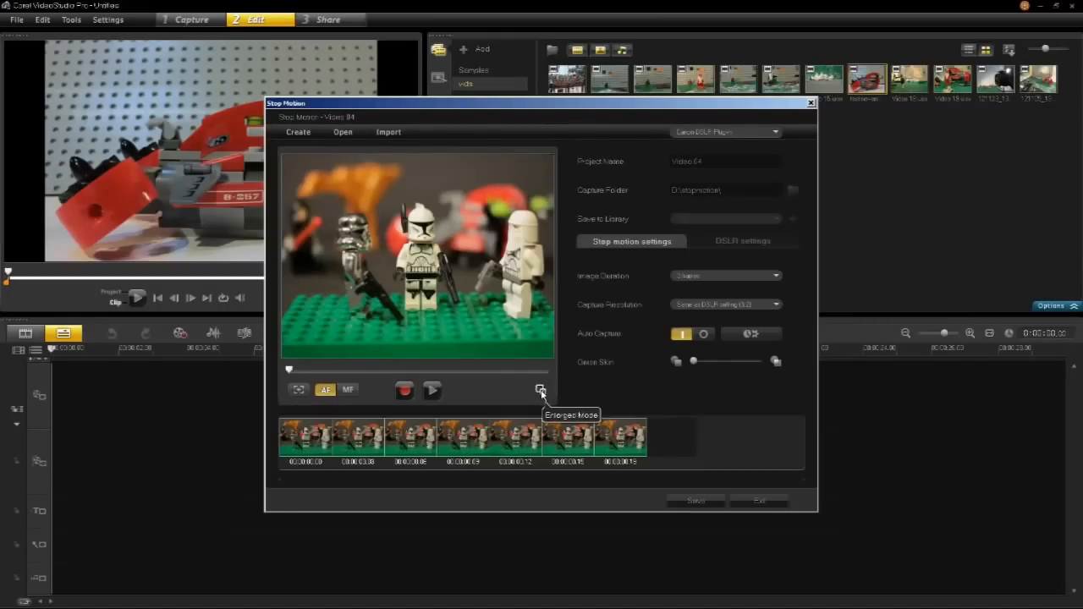
# - Enlarge the preview into the full DSLR live-view mode of the Lego troopers
pyautogui.click(540, 389)
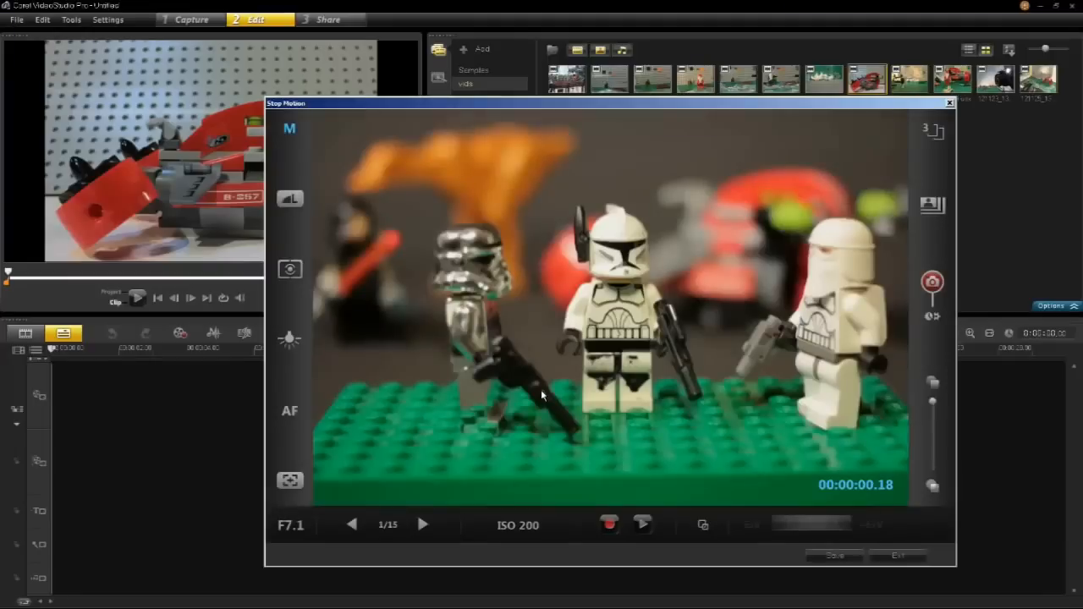
pyautogui.moveTo(583, 291)
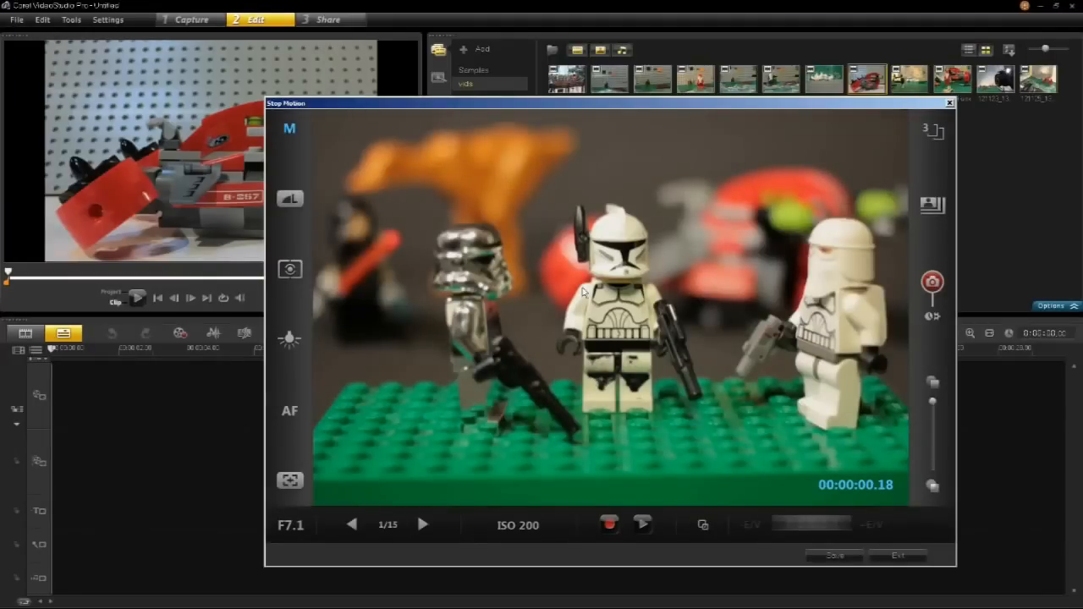
pyautogui.moveTo(308, 251)
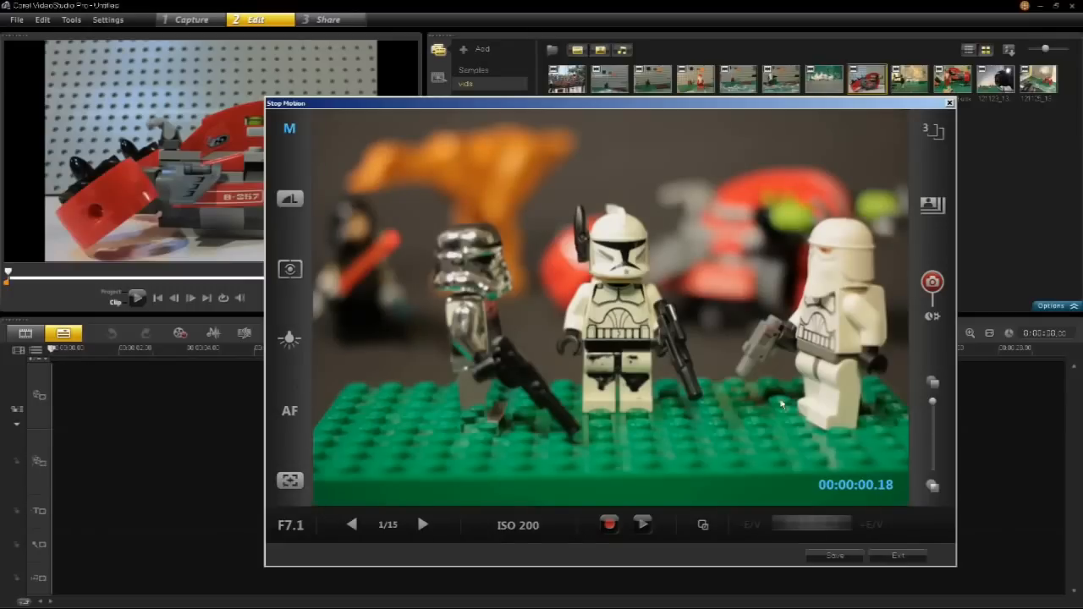
pyautogui.moveTo(289, 132)
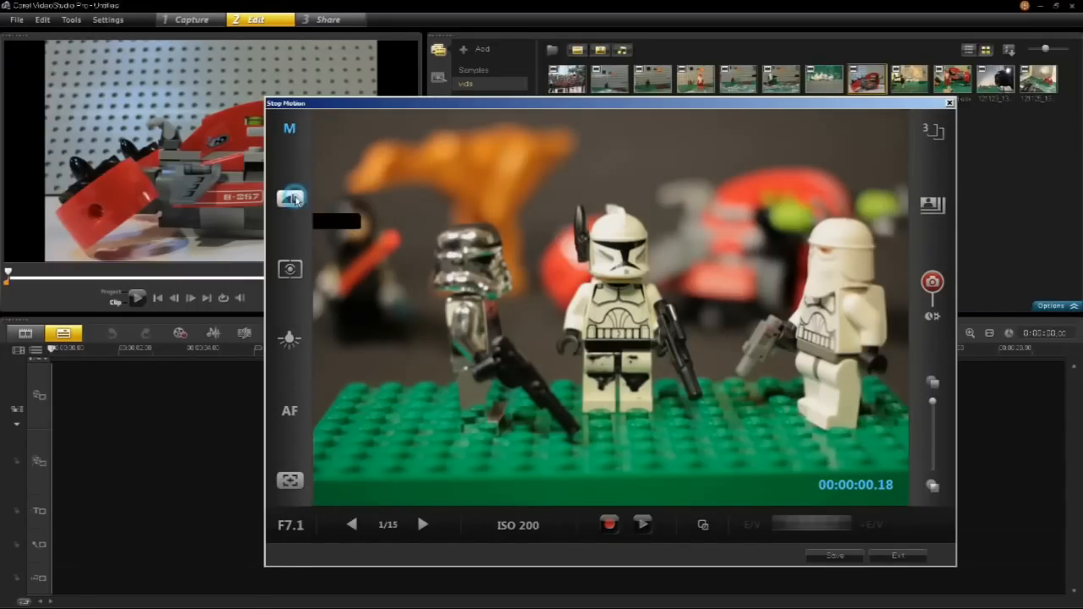
pyautogui.click(289, 197)
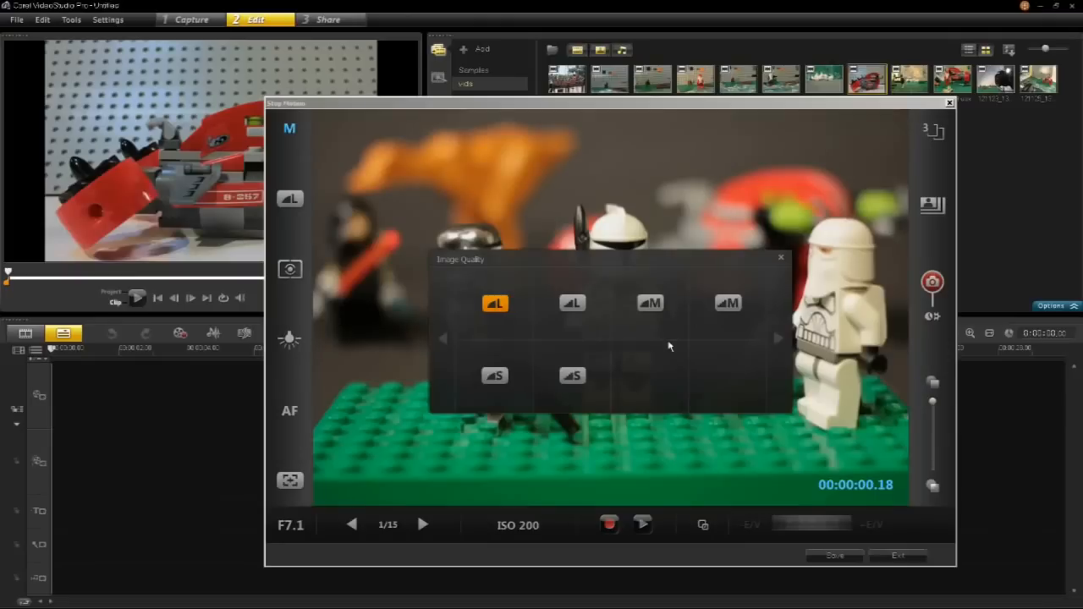
pyautogui.moveTo(765, 274)
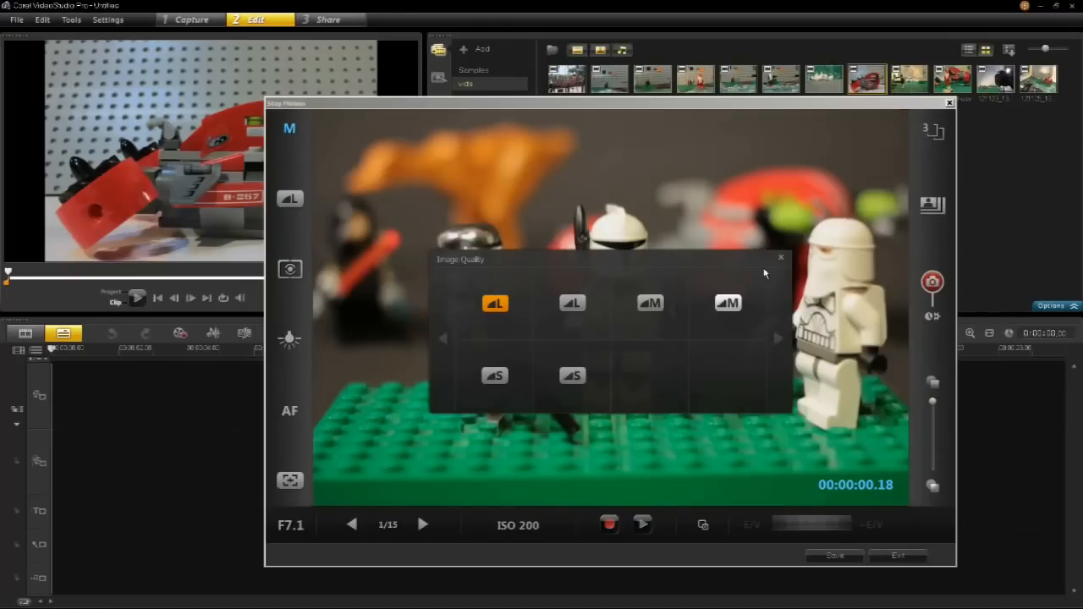
pyautogui.click(780, 257)
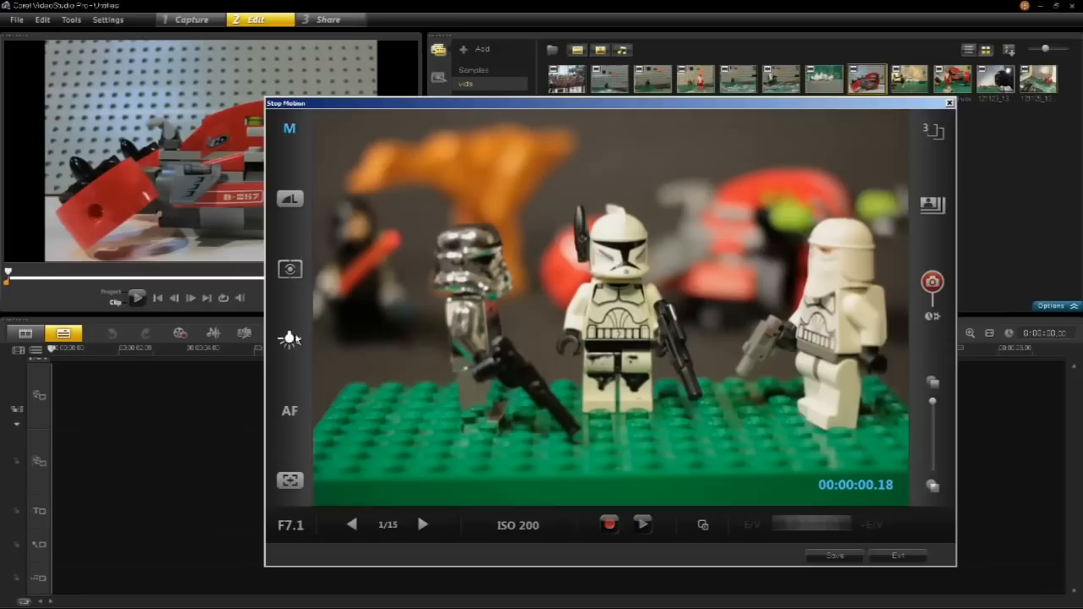
pyautogui.moveTo(291, 269)
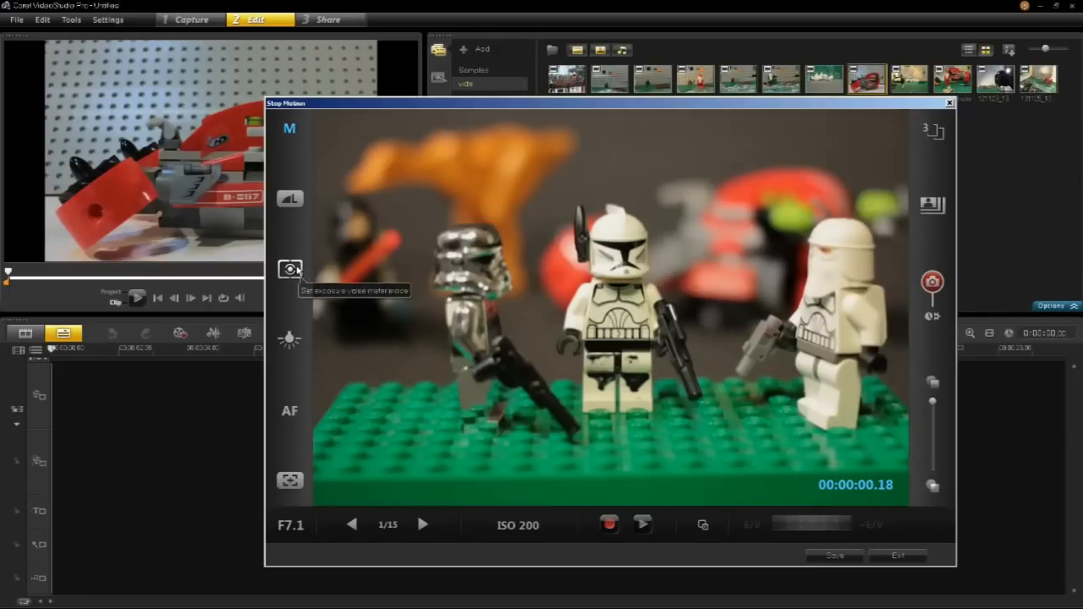
pyautogui.moveTo(289, 339)
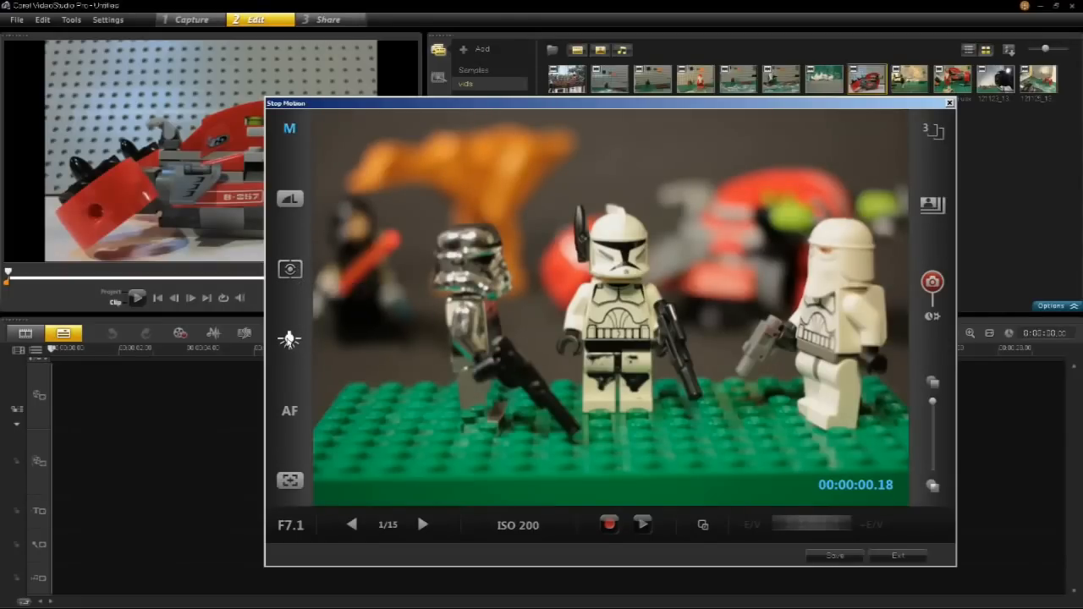
pyautogui.moveTo(289, 411)
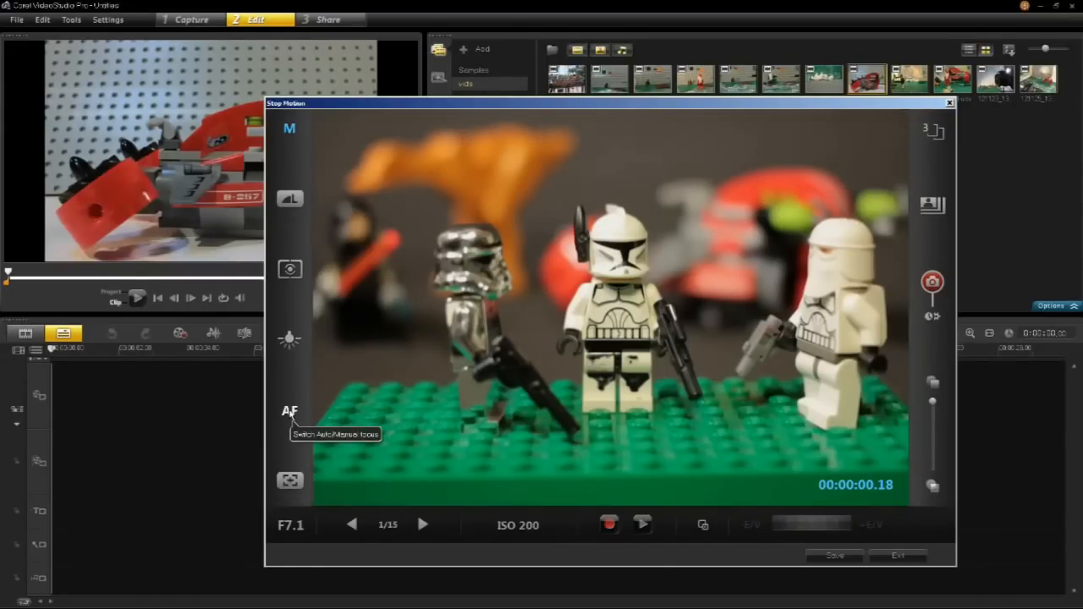
pyautogui.moveTo(402, 426)
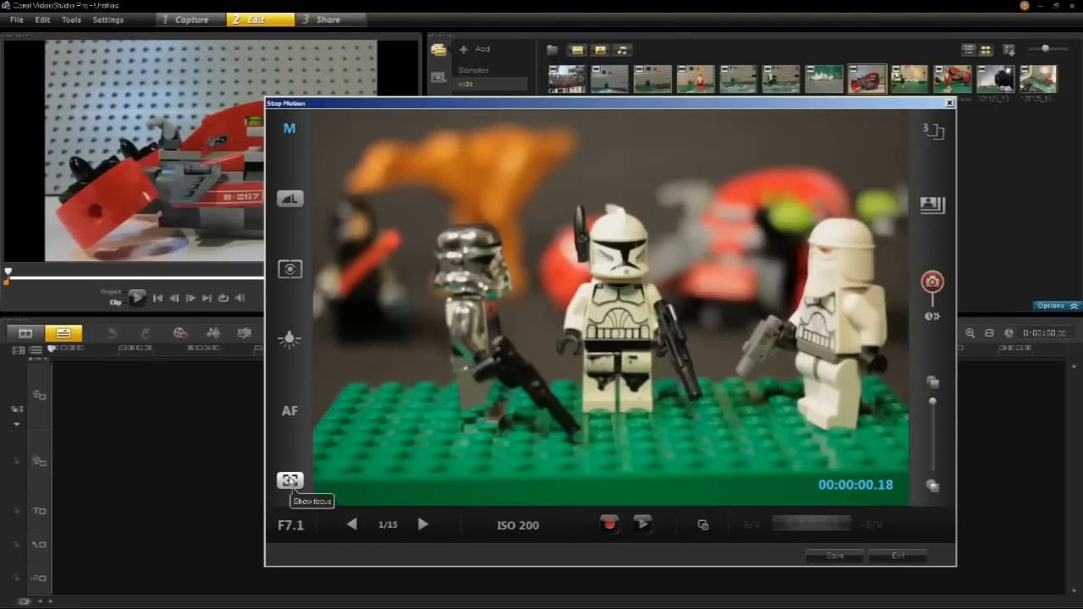
pyautogui.click(290, 481)
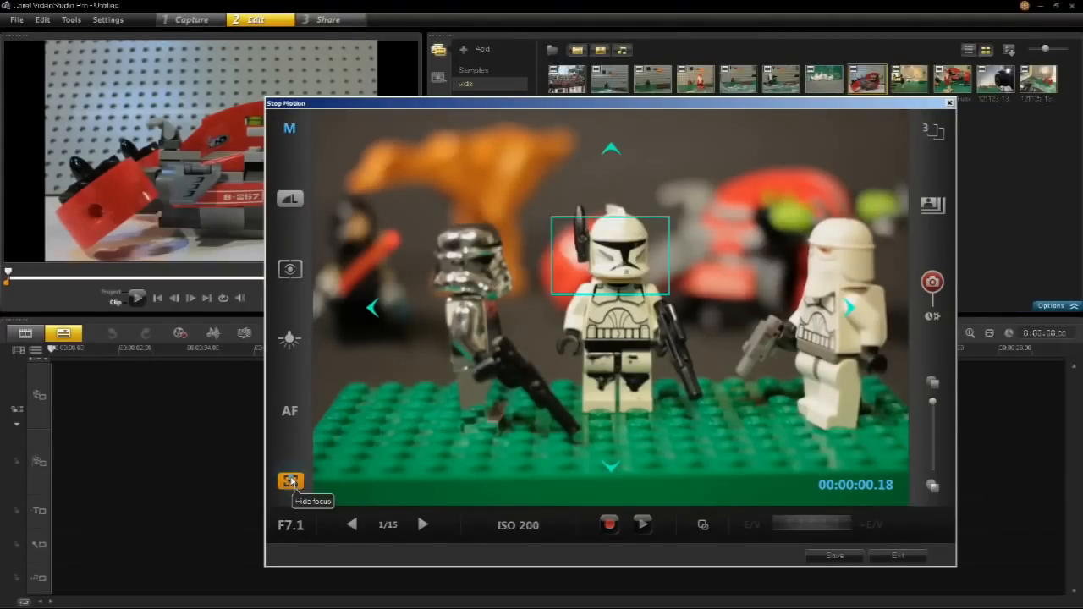
pyautogui.click(290, 480)
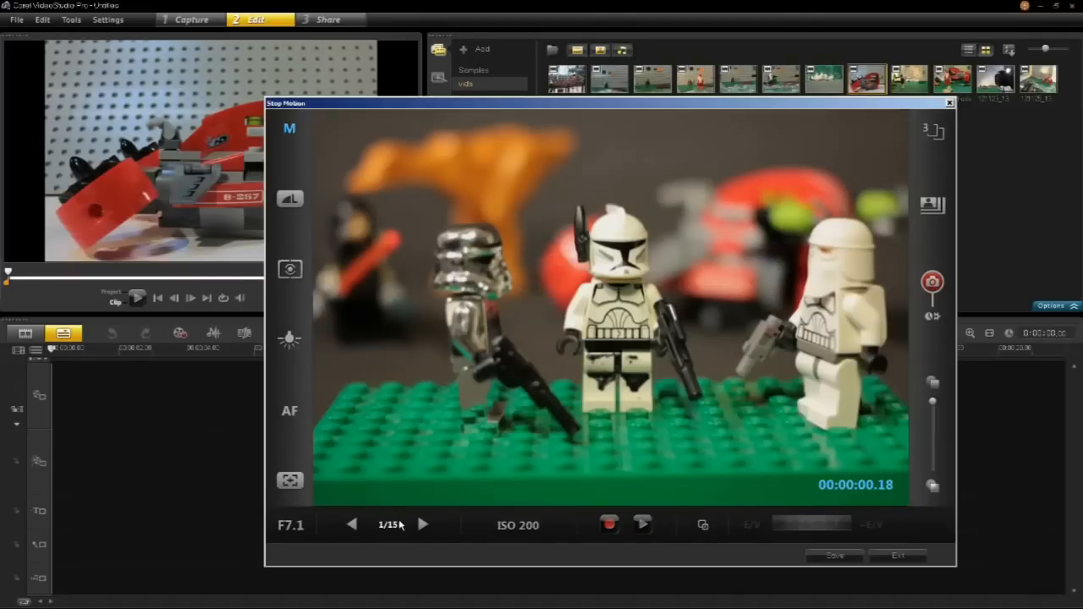
pyautogui.moveTo(542, 531)
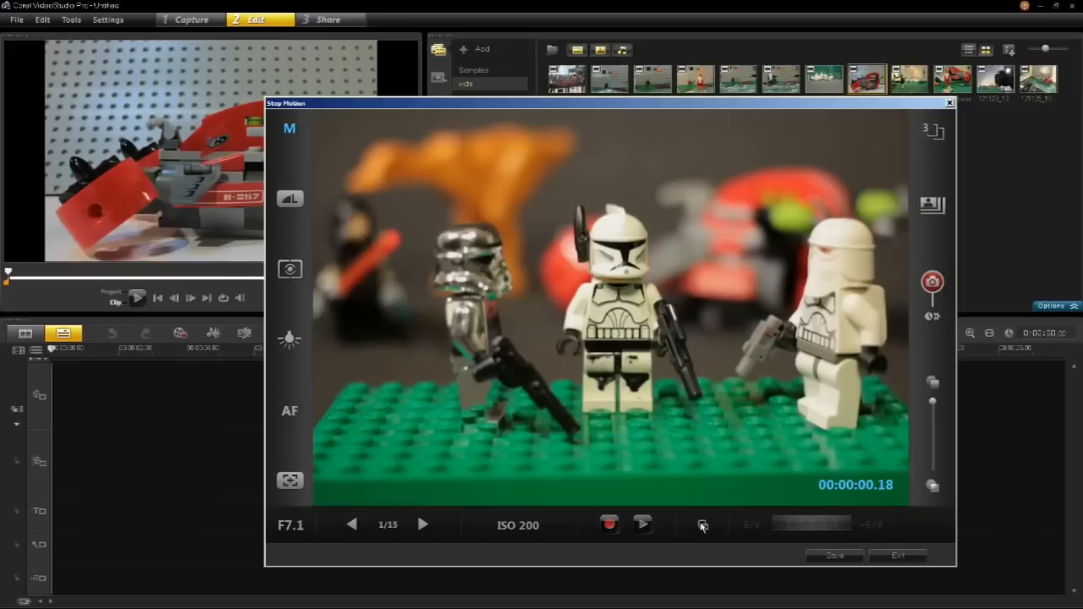
pyautogui.moveTo(704, 525)
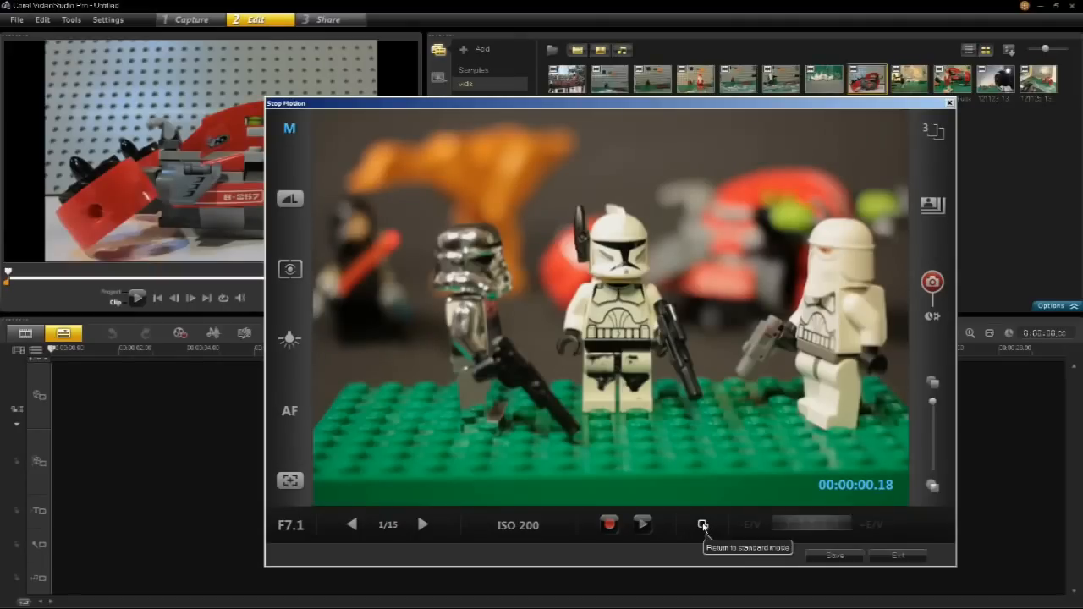
pyautogui.moveTo(802, 510)
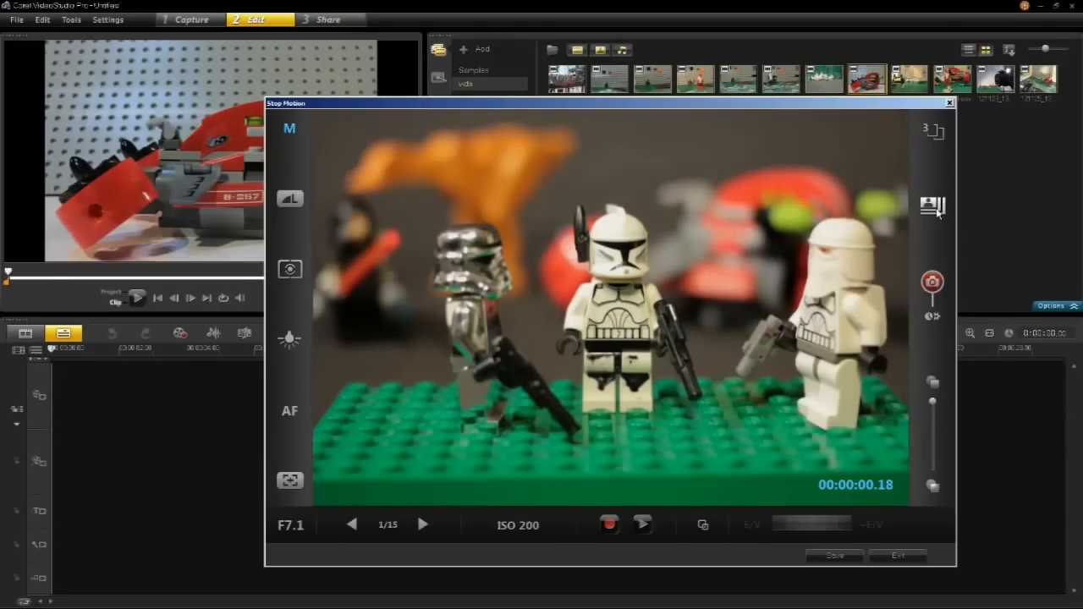
pyautogui.click(931, 206)
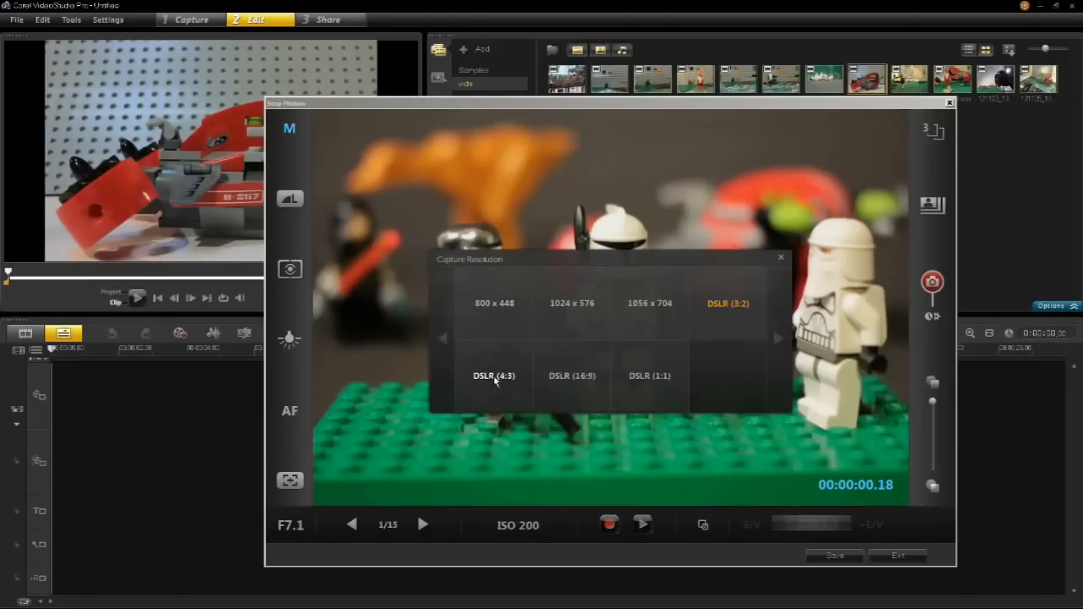
pyautogui.moveTo(607, 345)
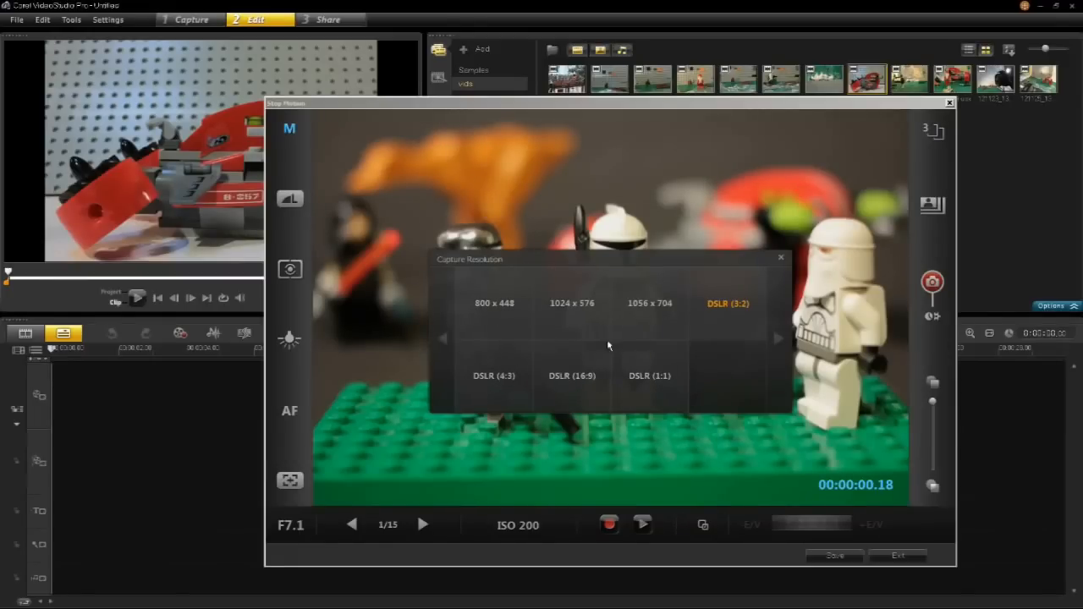
pyautogui.click(780, 257)
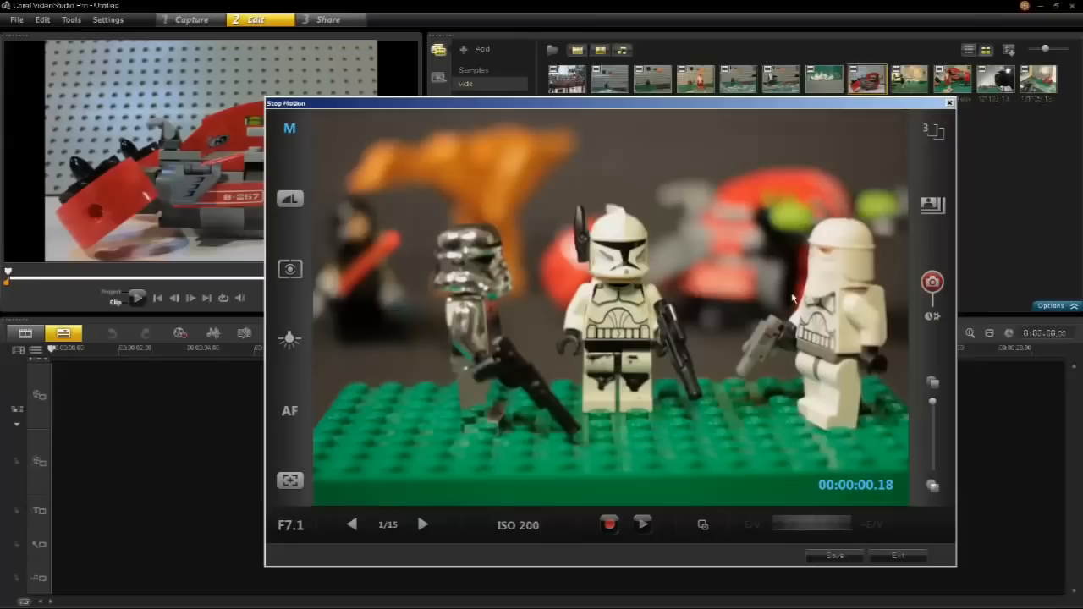
pyautogui.moveTo(677, 328)
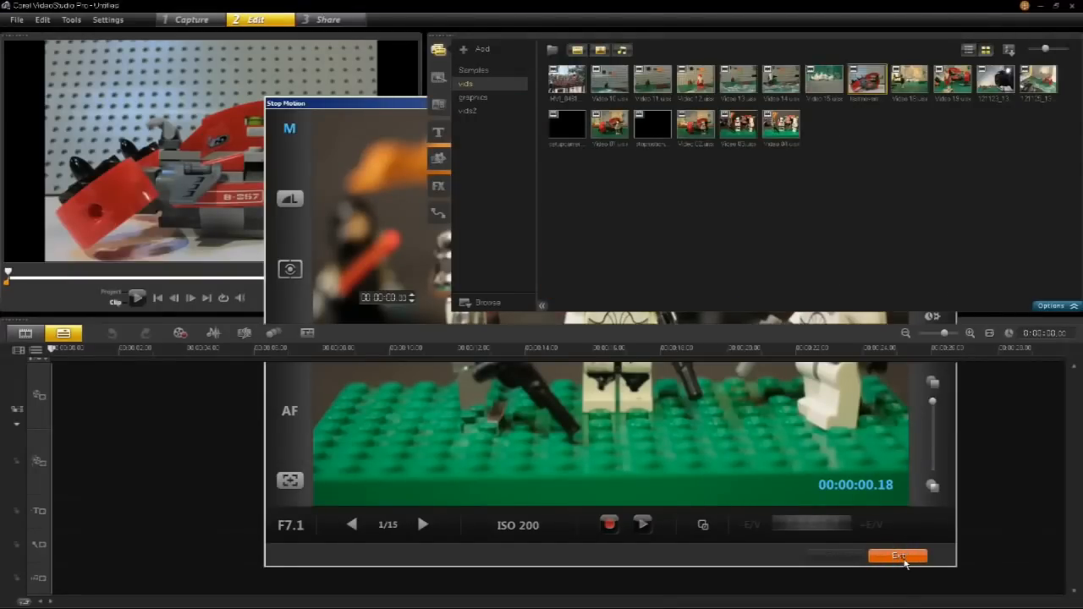
# - Exit Stop Motion and drag the new clip from the vids library to the start of the timeline
pyautogui.click(896, 555)
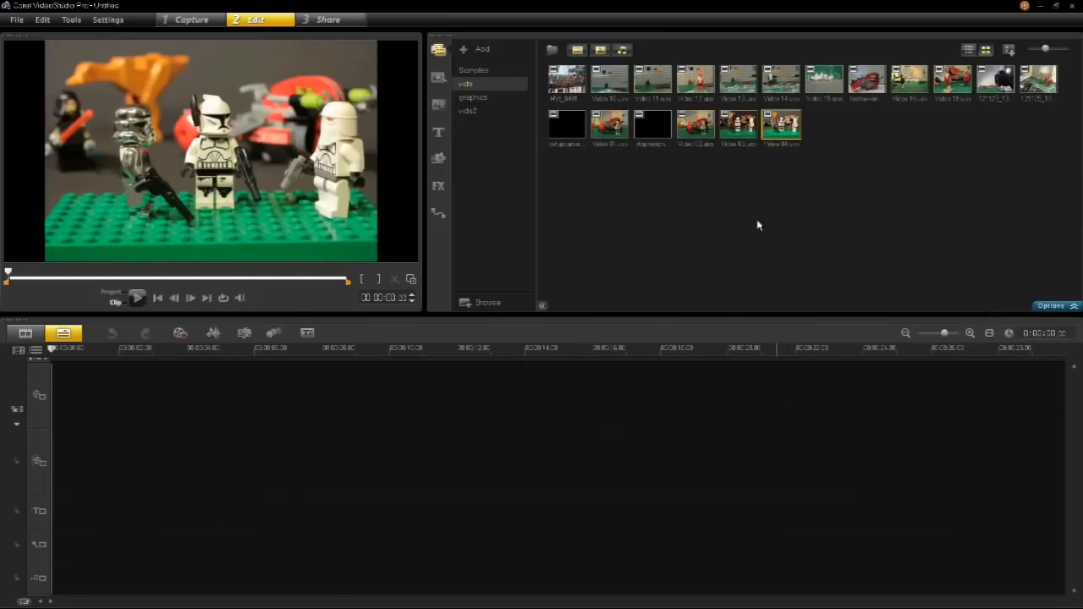
pyautogui.moveTo(778, 122); pyautogui.dragTo(64, 392)
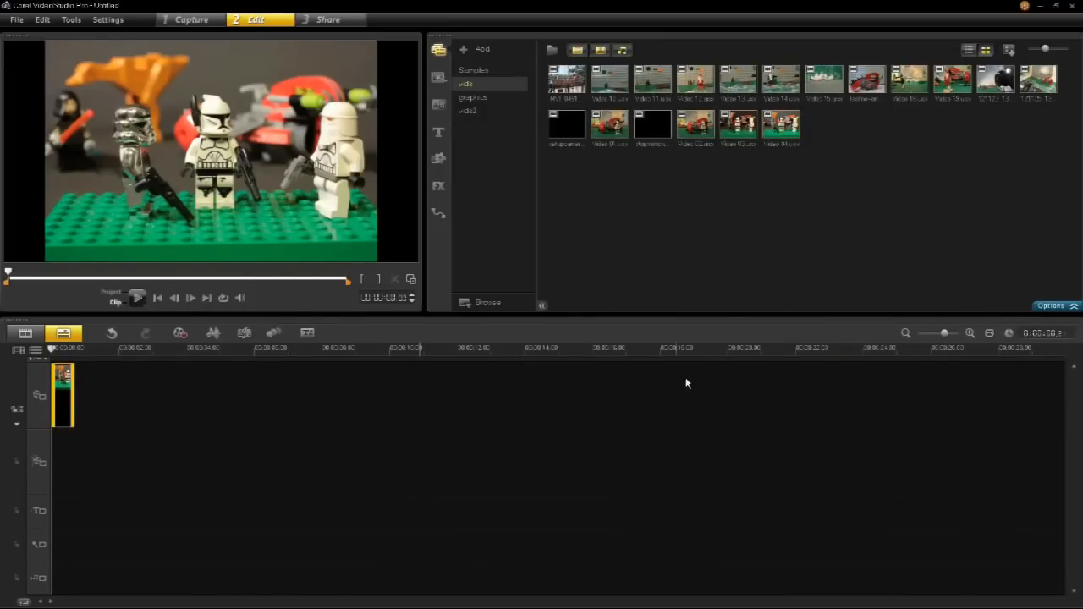
pyautogui.click(988, 332)
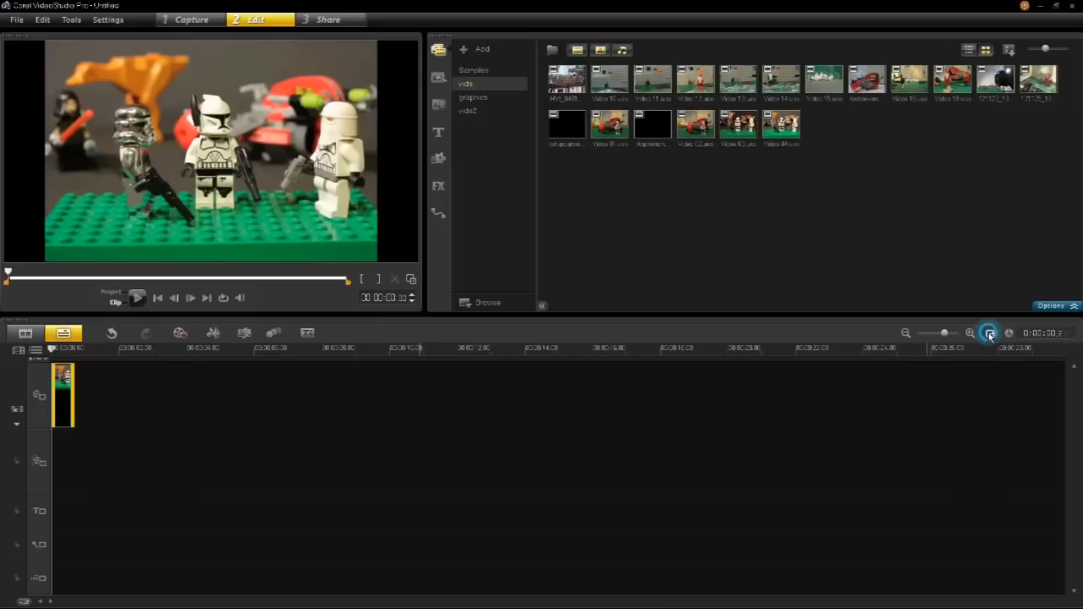